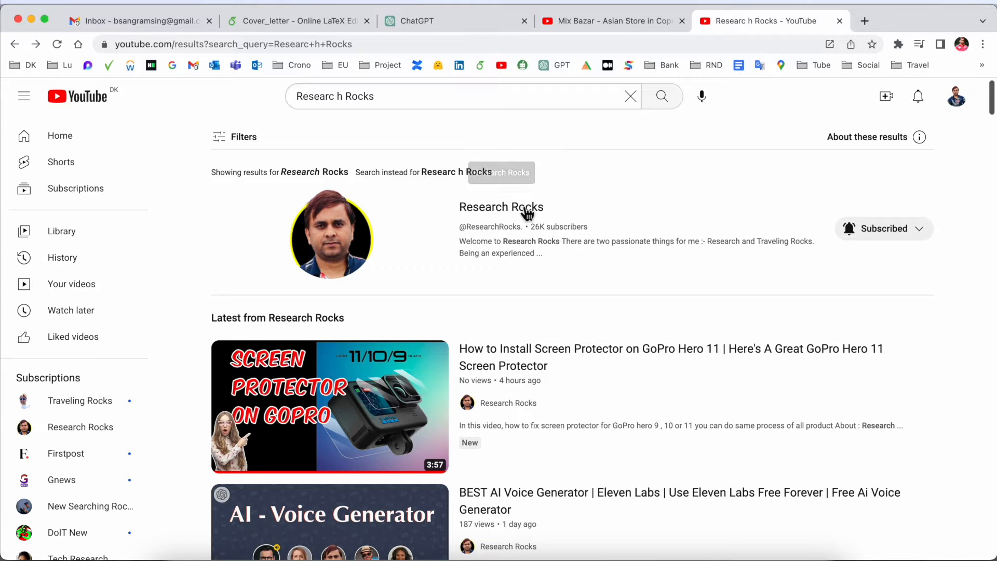
# - Open the Research Rocks channel page from the YouTube search results
pyautogui.click(501, 207)
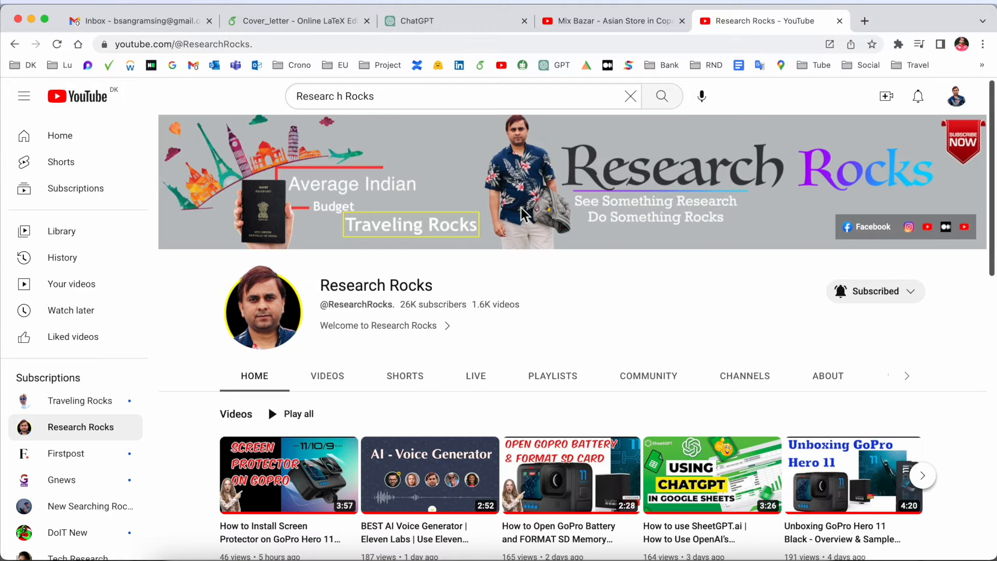
# - Search 'texstudio' in a new tab and open the texstudio.org result
pyautogui.click(865, 21)
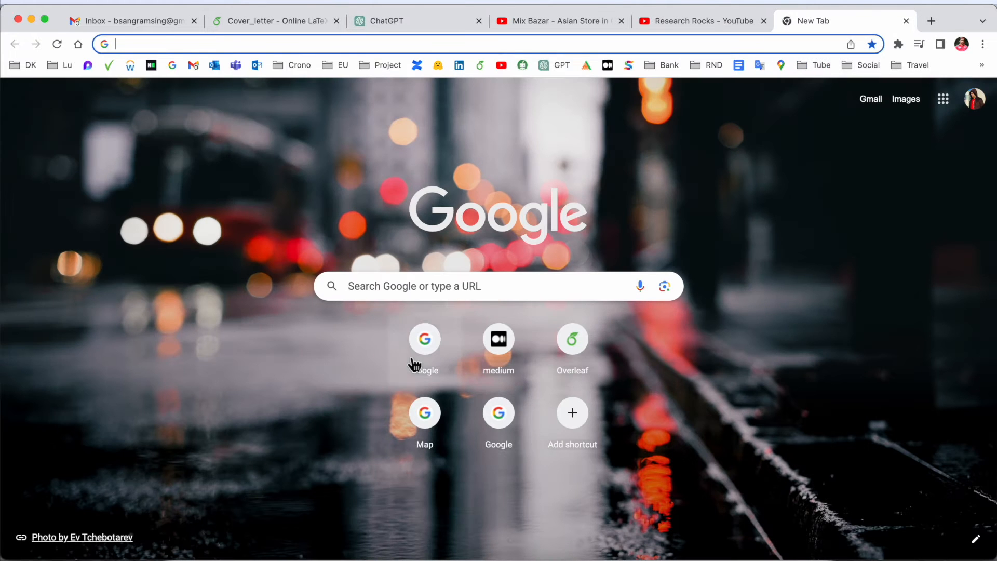
pyautogui.write('texstudio')
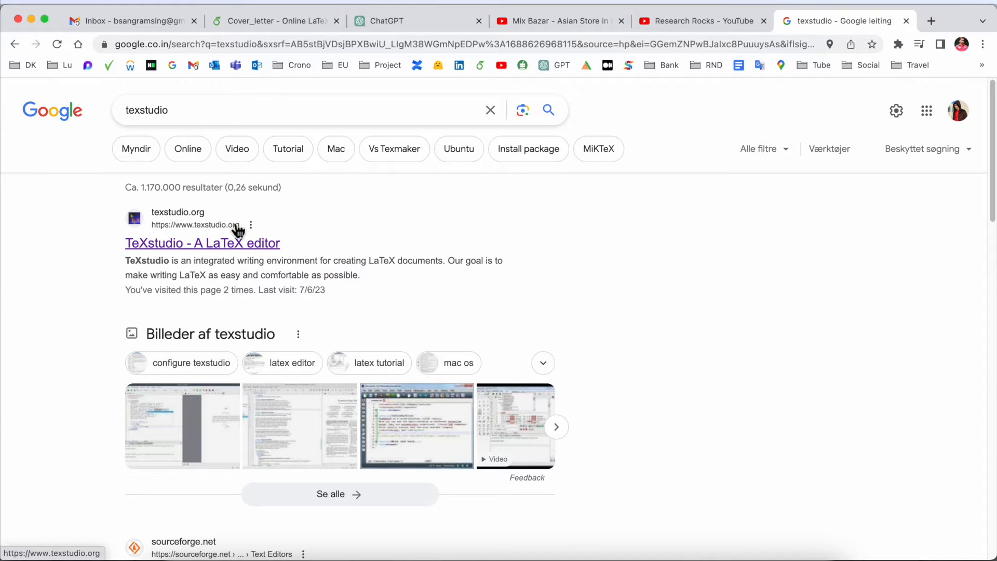
pyautogui.moveTo(266, 243)
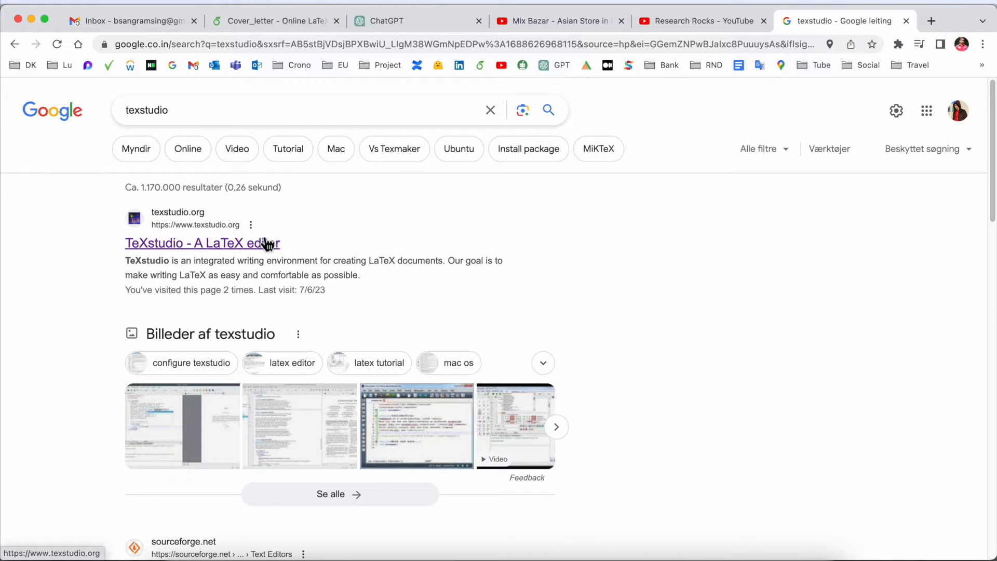
pyautogui.click(202, 243)
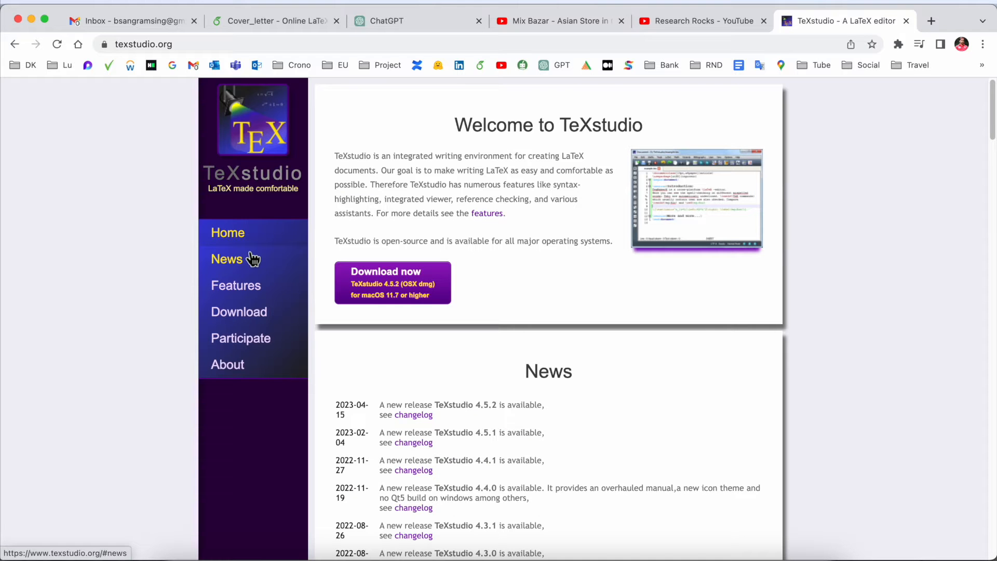
# - Browse the Download and Features sections of the TeXstudio site
pyautogui.scroll(-3)
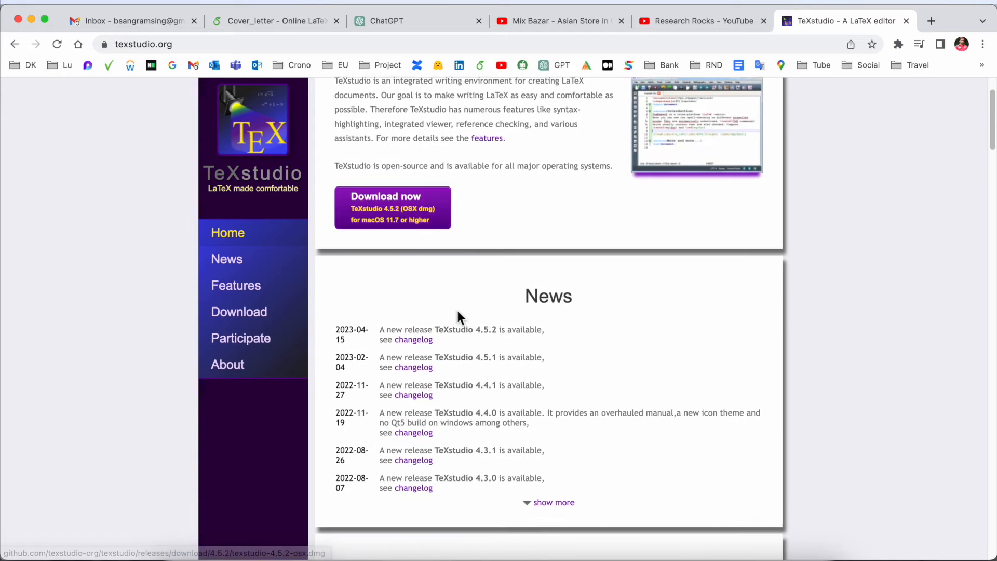
pyautogui.click(238, 312)
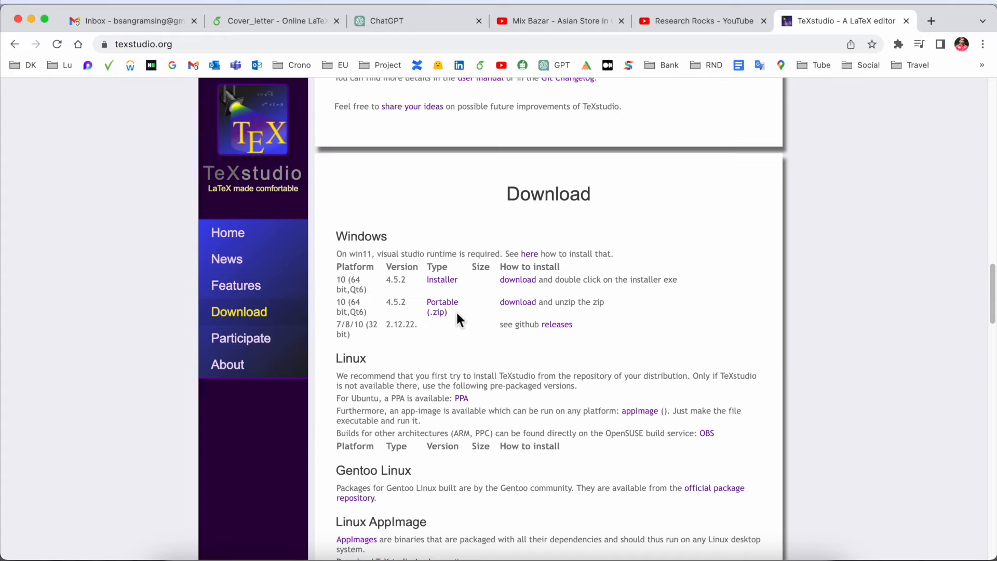
pyautogui.scroll(-3)
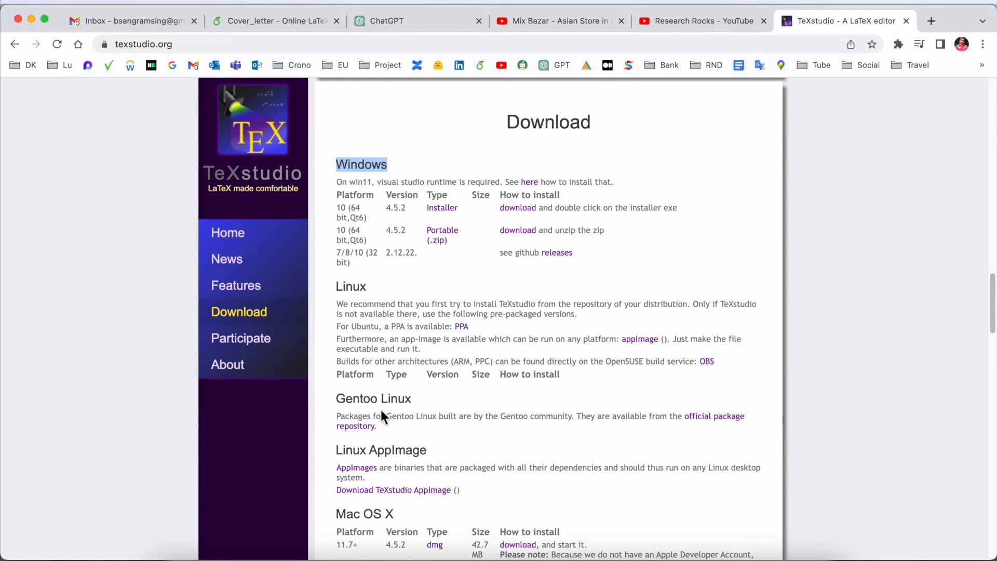
pyautogui.click(236, 285)
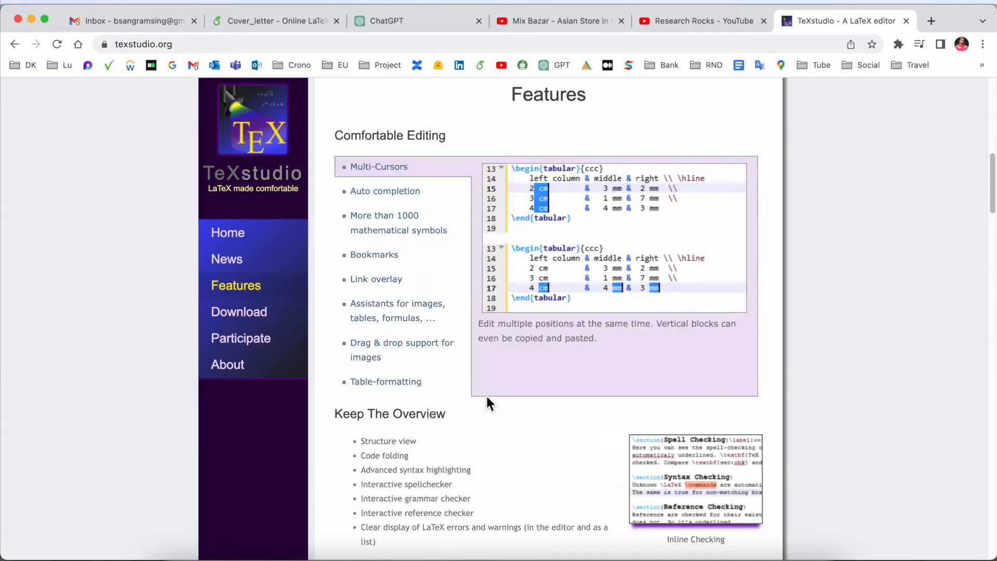
# - Return to the welcome page and download the TeXstudio 4.5.2 macOS dmg
pyautogui.click(227, 232)
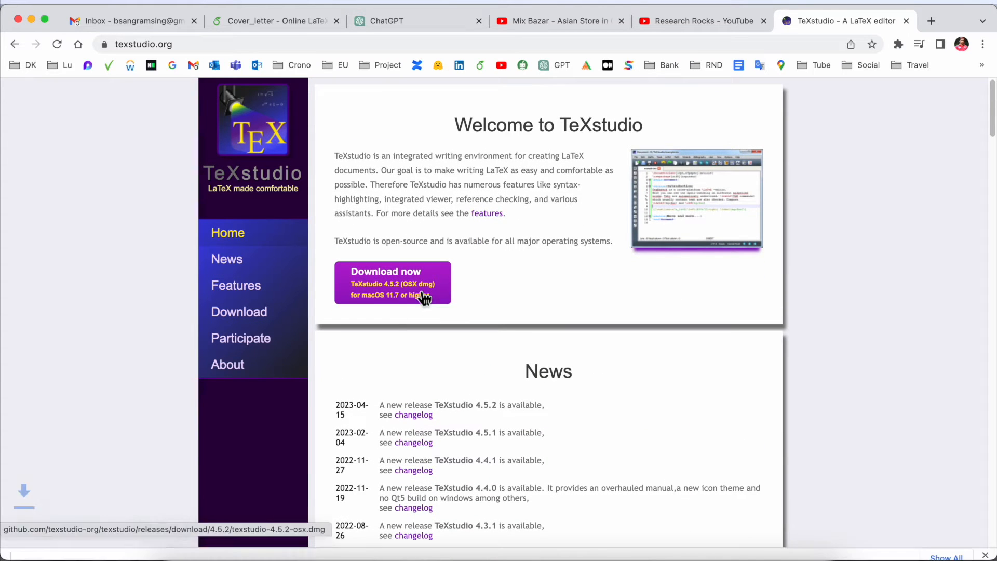
pyautogui.click(392, 282)
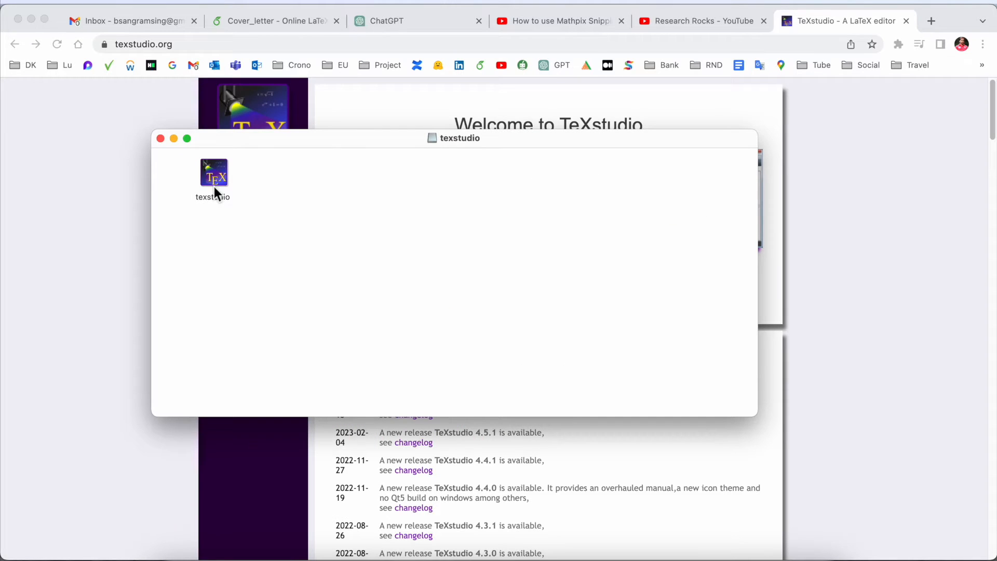
# - Open a new Finder window showing the Applications folder beside the disk image
pyautogui.press('F4')
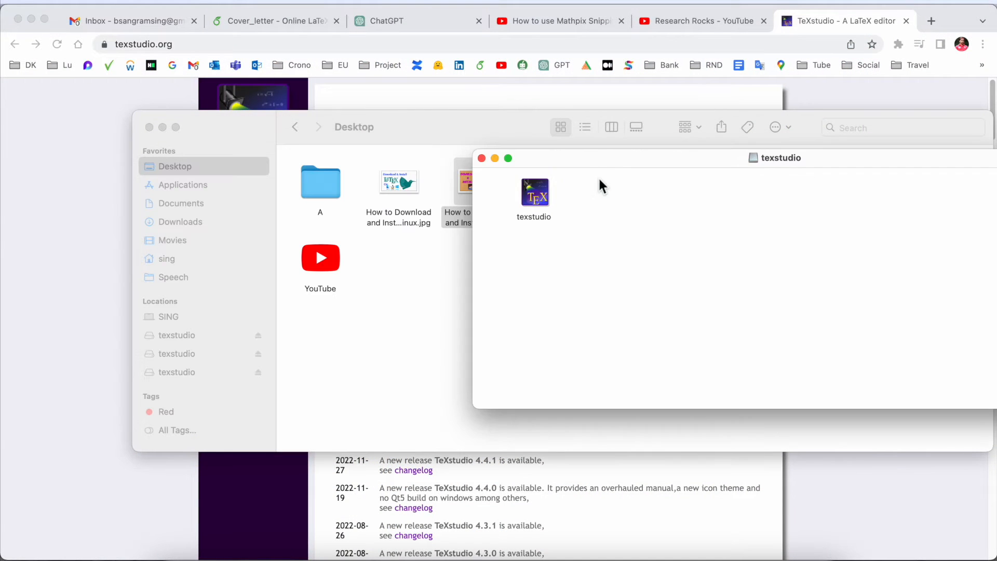
pyautogui.click(184, 184)
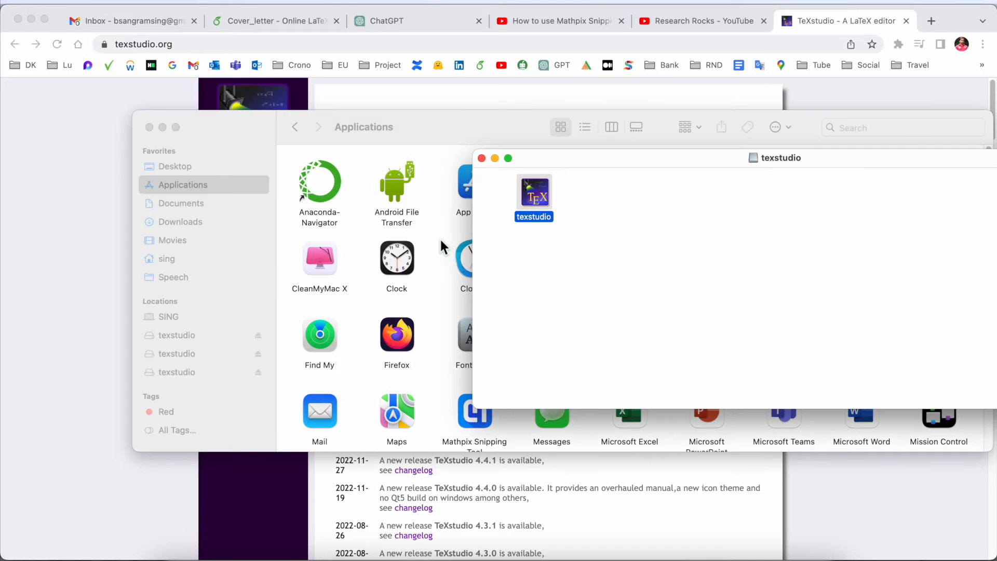
pyautogui.click(482, 158)
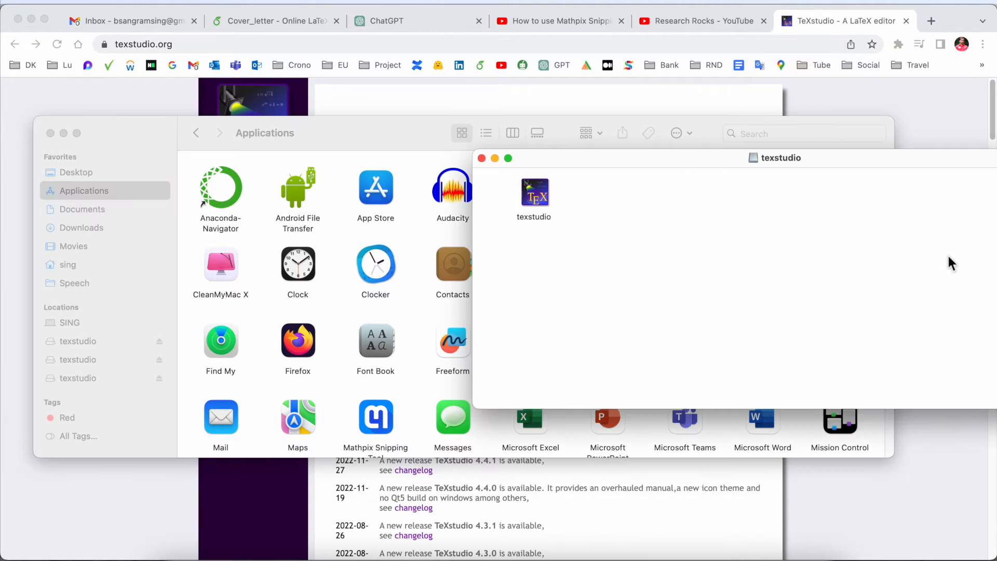
# - Select and try launching the texstudio app from the disk image
pyautogui.click(533, 194)
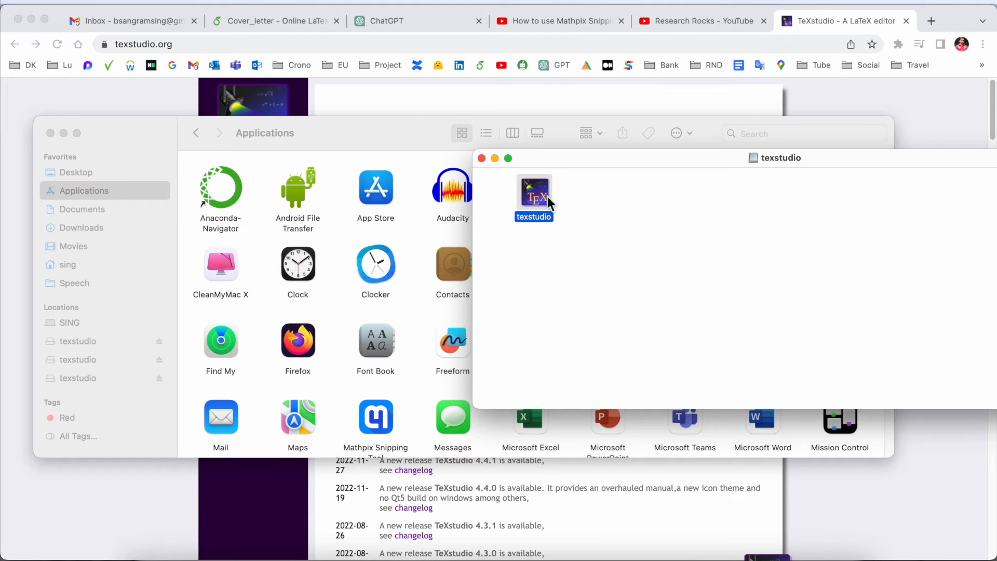
pyautogui.doubleClick(534, 193)
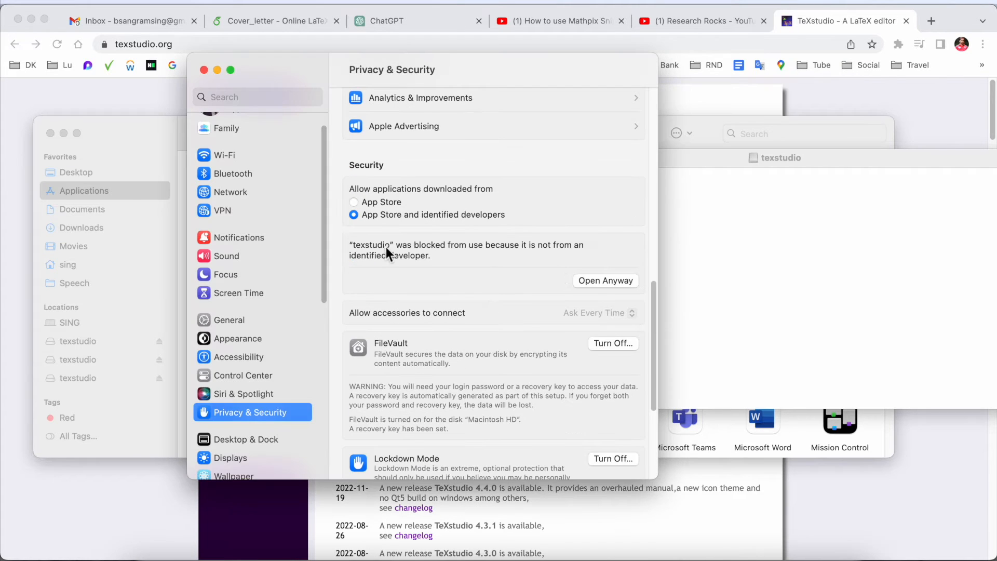
# - Choose 'Open Anyway' for texstudio and authorise with 'Use Password…'
pyautogui.click(605, 280)
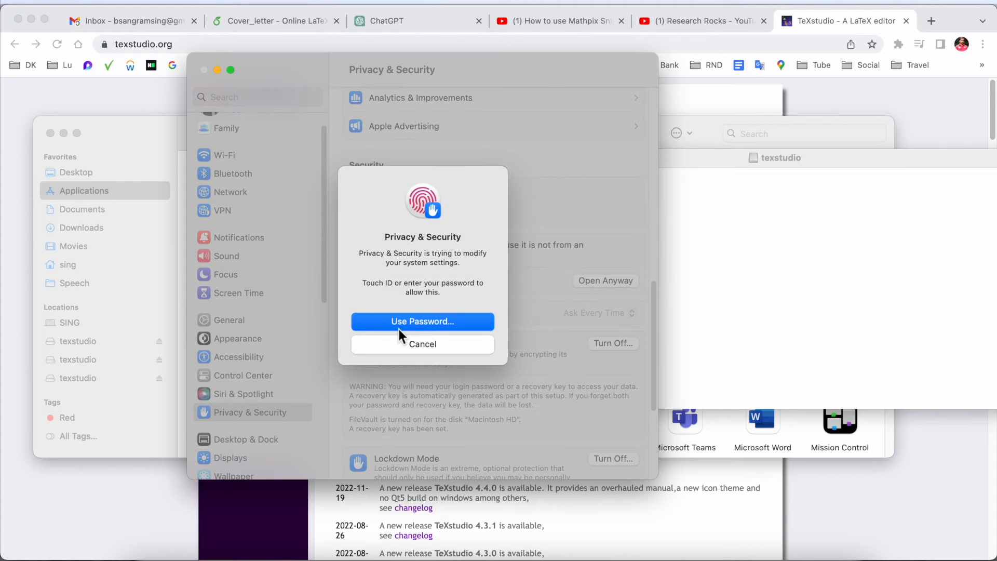
pyautogui.click(422, 343)
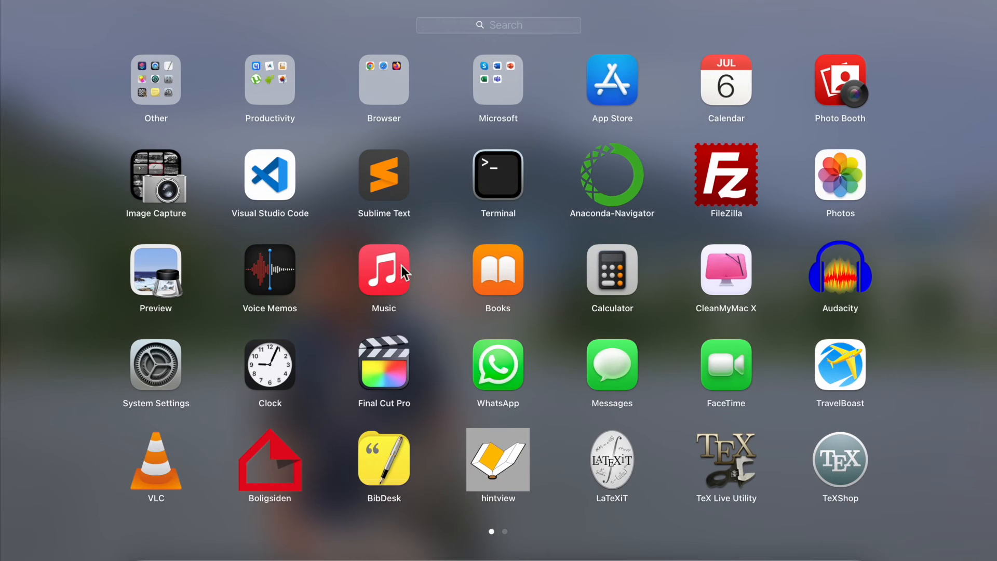
pyautogui.moveTo(806, 476)
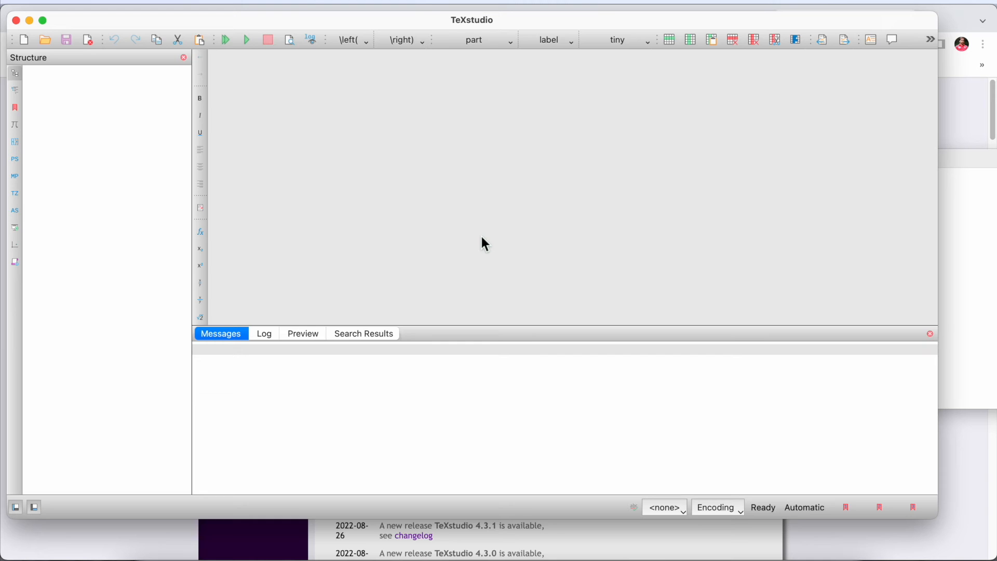
# - Switch to the Overleaf All Projects page in the browser
pyautogui.click(275, 20)
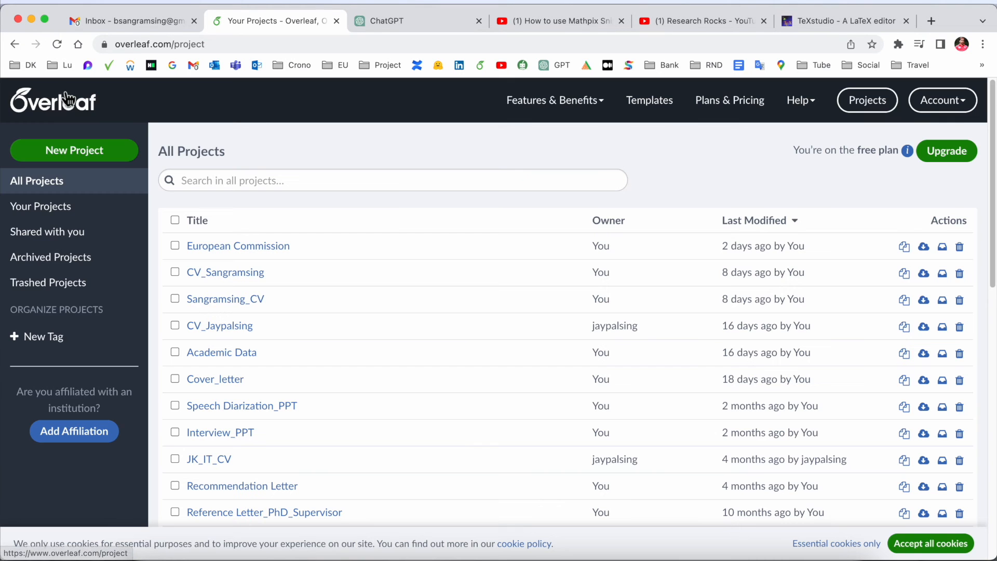
pyautogui.scroll(-3)
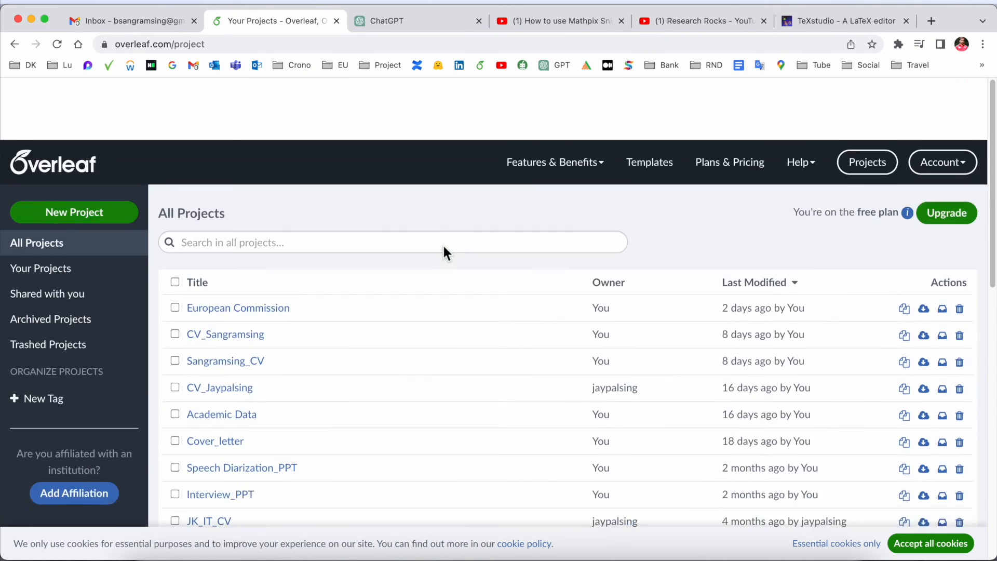
pyautogui.scroll(-3)
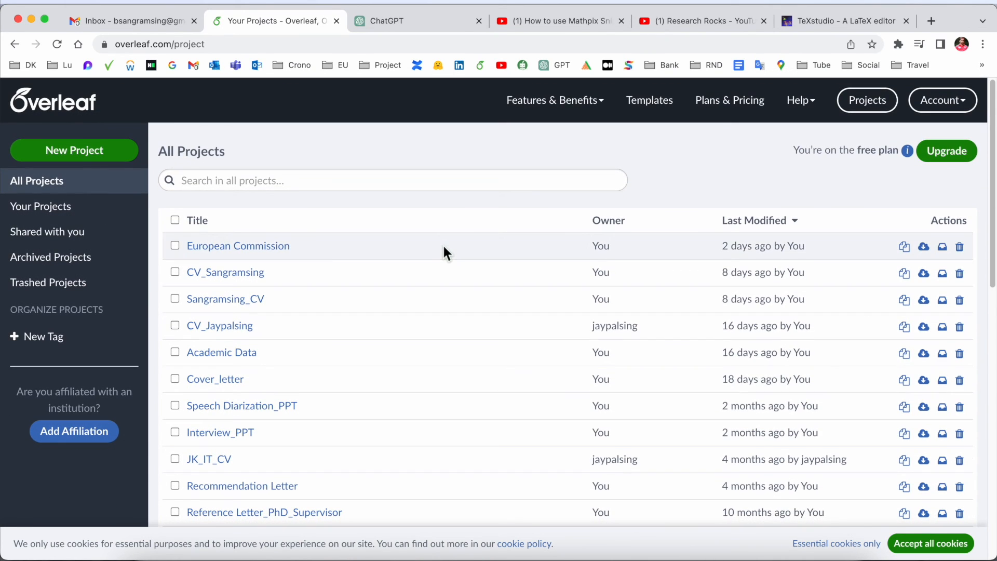